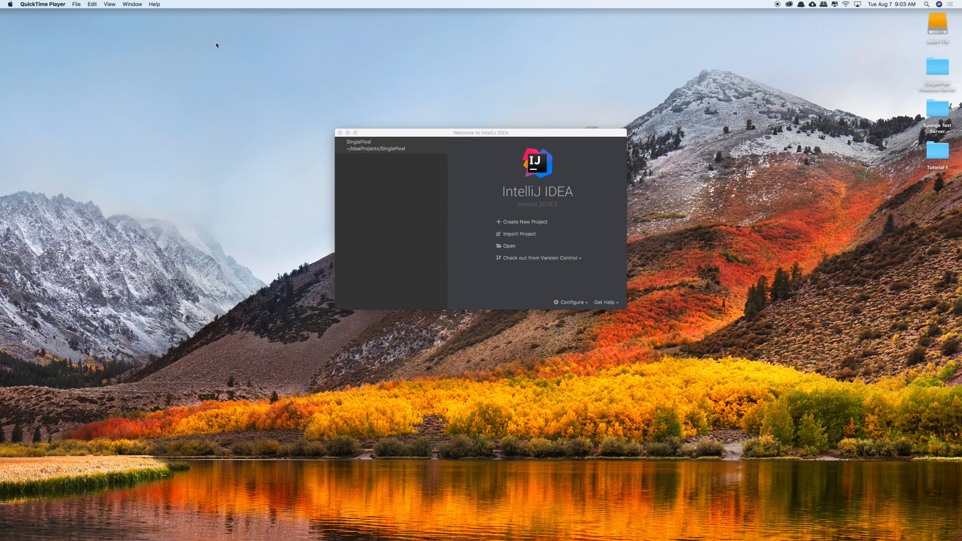
{"action": "mouse_move", "coordinate": [514, 155]}
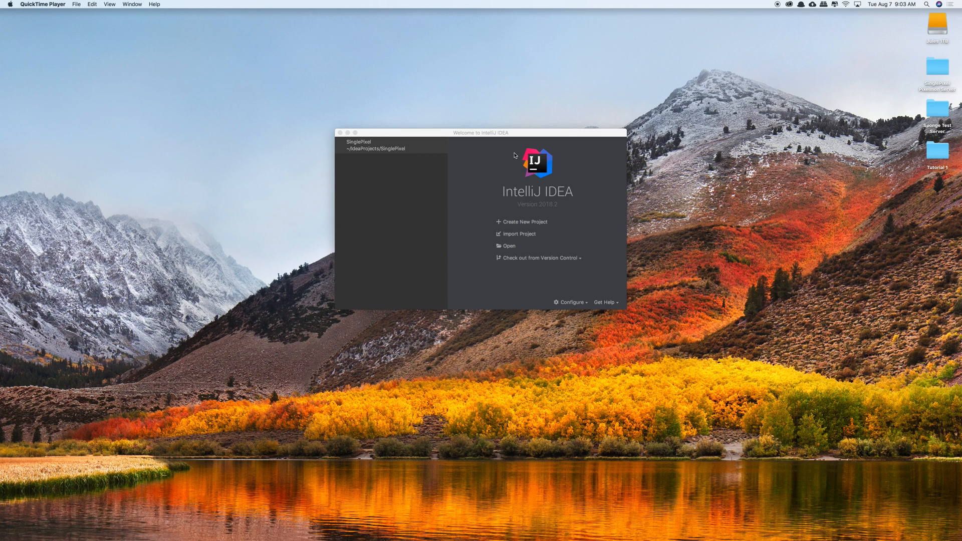
{"action": "mouse_move", "coordinate": [386, 145]}
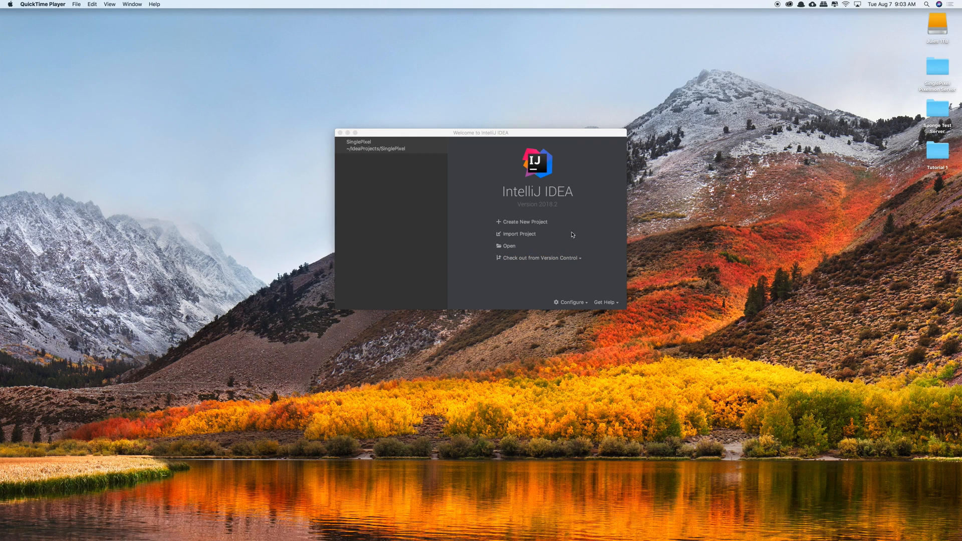
{"action": "mouse_move", "coordinate": [539, 217]}
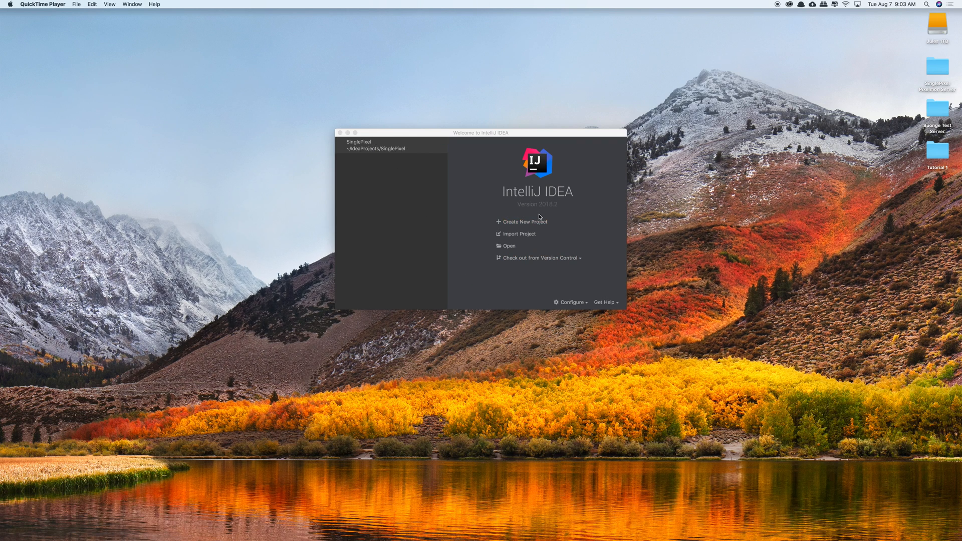
{"action": "mouse_move", "coordinate": [505, 314]}
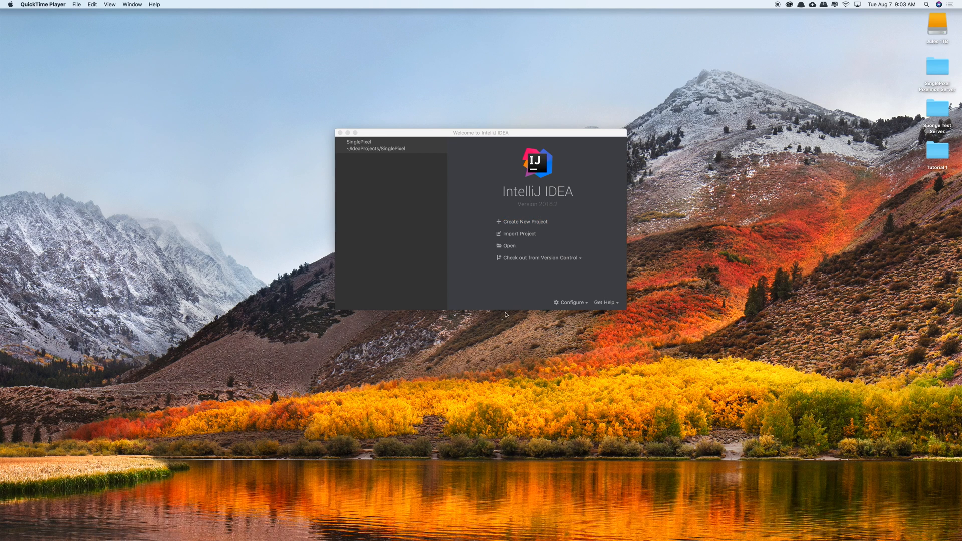
Search the installed plugins for 'minecraft', then close the plugins window.
{"action": "left_click", "coordinate": [571, 301]}
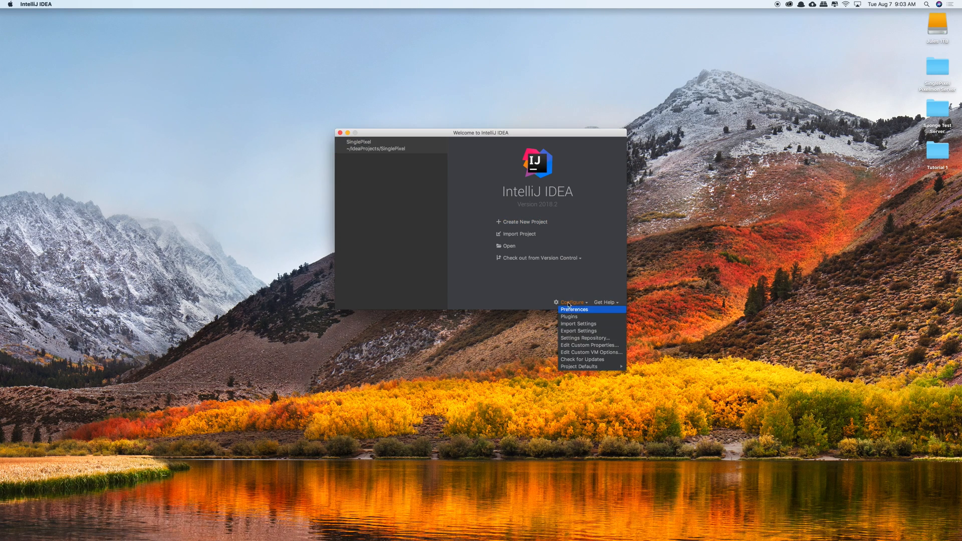
{"action": "left_click", "coordinate": [568, 317]}
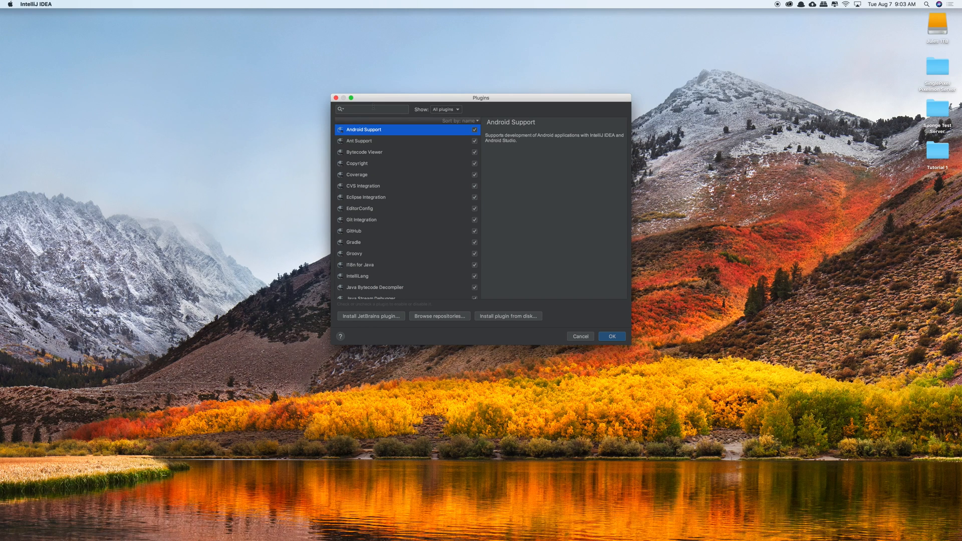
{"action": "left_click", "coordinate": [372, 109]}
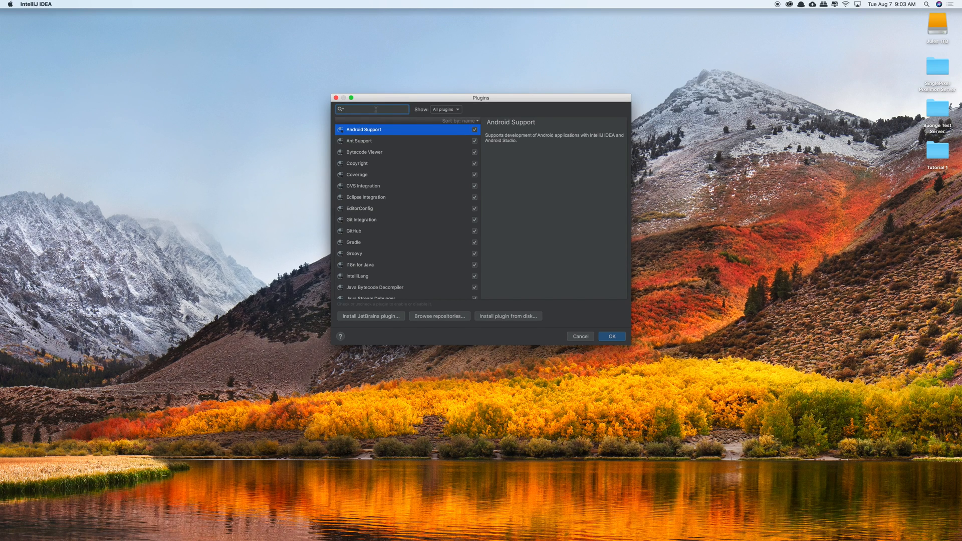
{"action": "type", "text": "minecraft"}
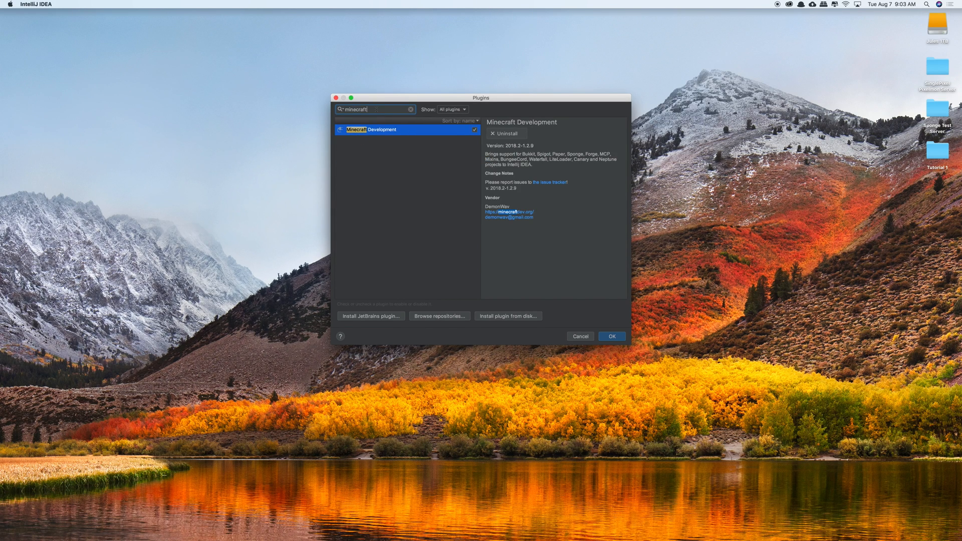
{"action": "mouse_move", "coordinate": [408, 121]}
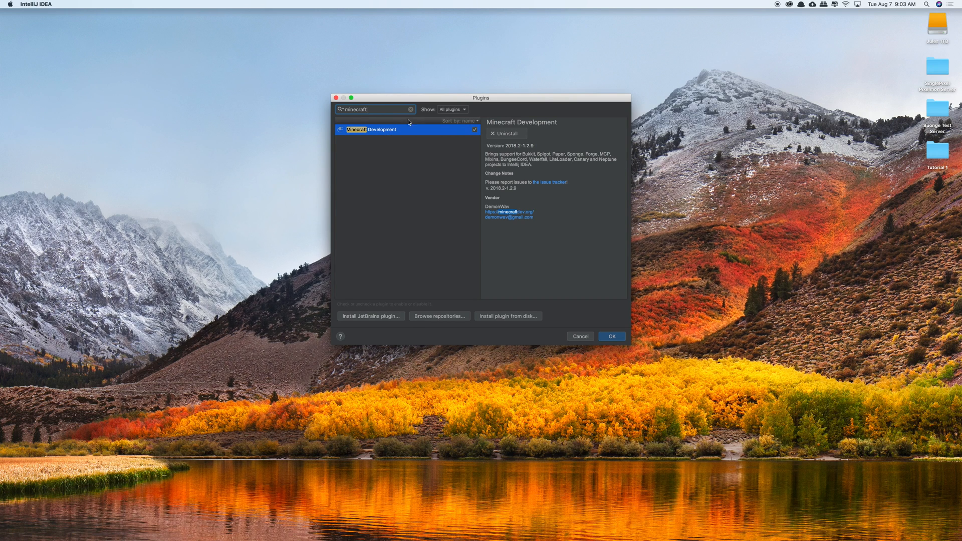
{"action": "mouse_move", "coordinate": [508, 142]}
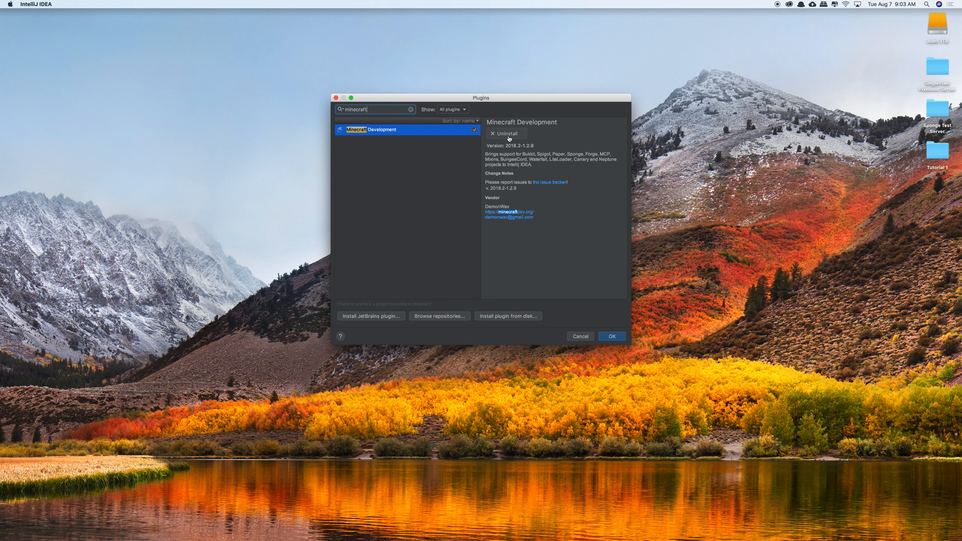
{"action": "left_click", "coordinate": [612, 336]}
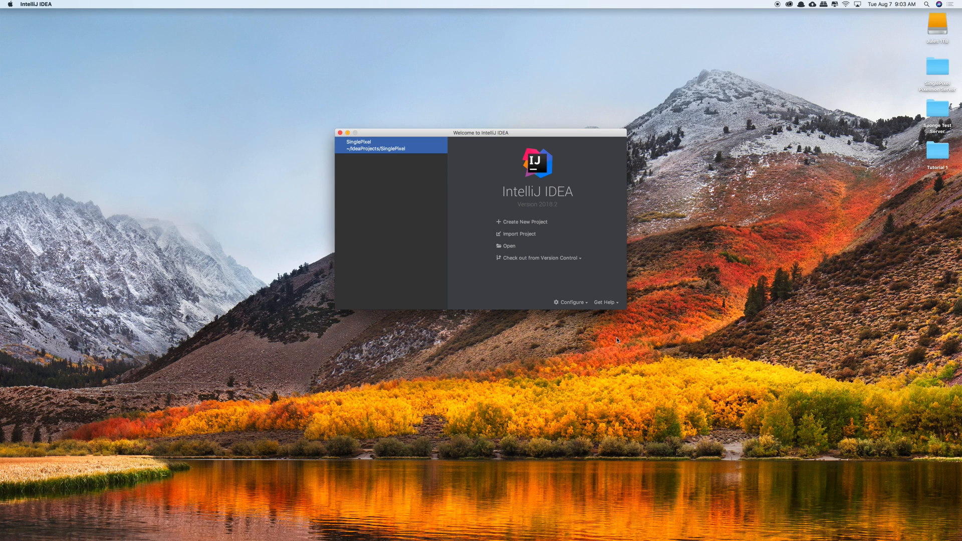
Start a new Minecraft project on Java 1.8 with Sponge as a plugin type.
{"action": "left_click", "coordinate": [523, 221]}
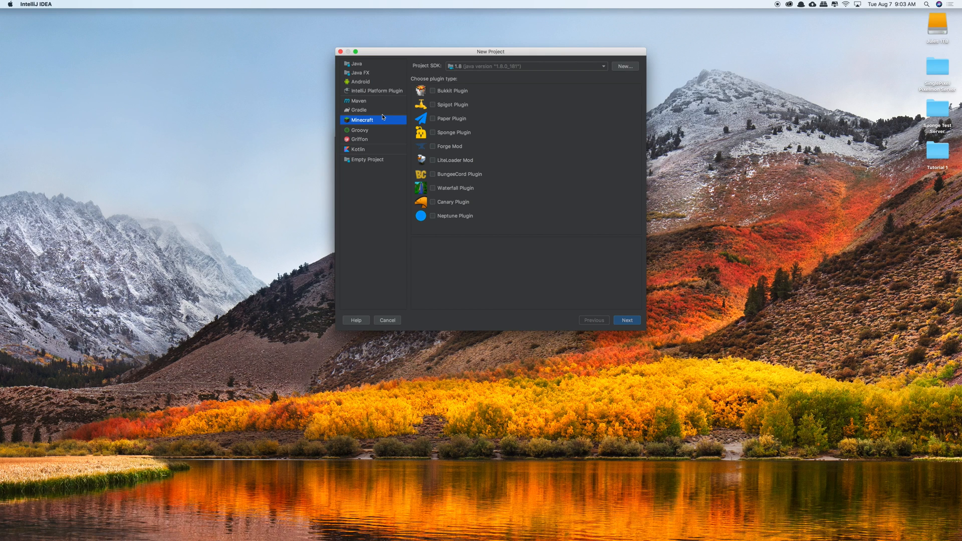
{"action": "mouse_move", "coordinate": [365, 124]}
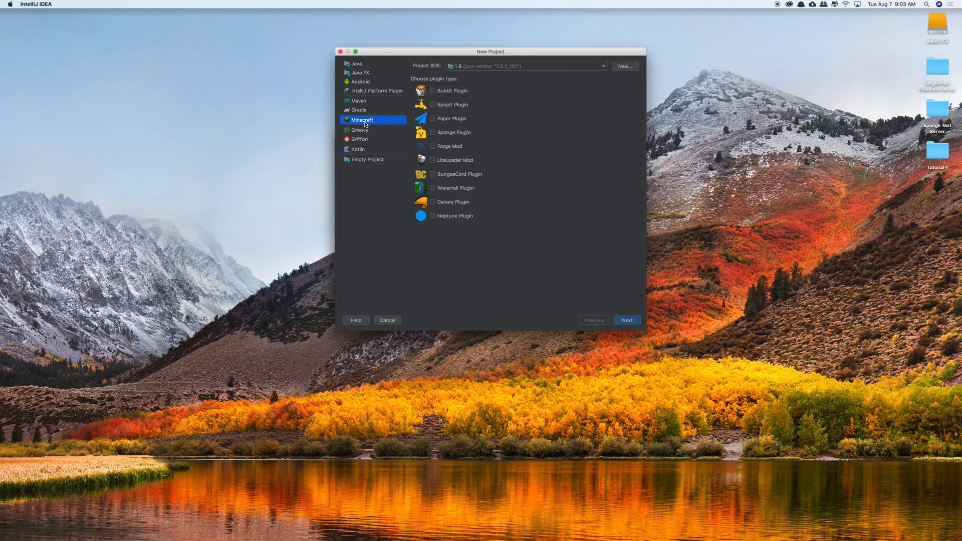
{"action": "left_click", "coordinate": [602, 65]}
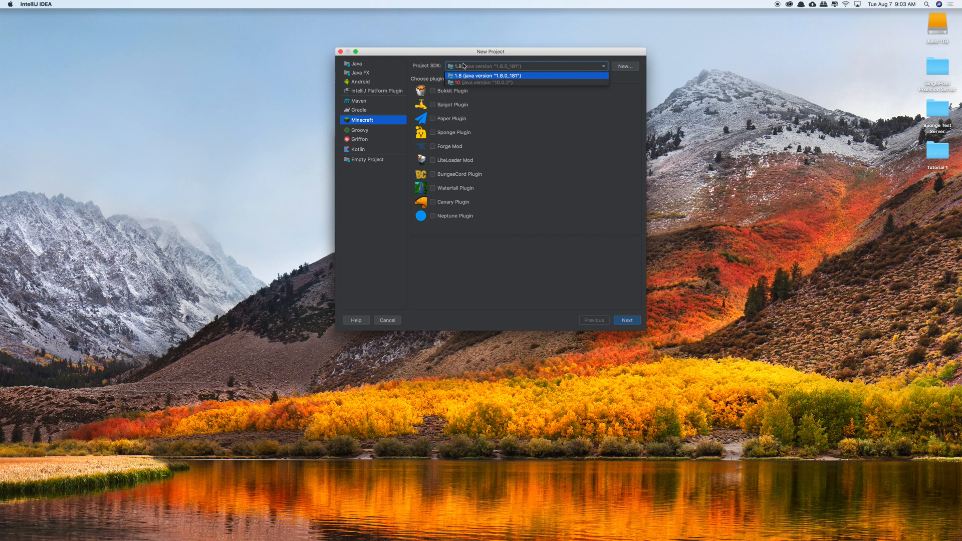
{"action": "left_click", "coordinate": [484, 75]}
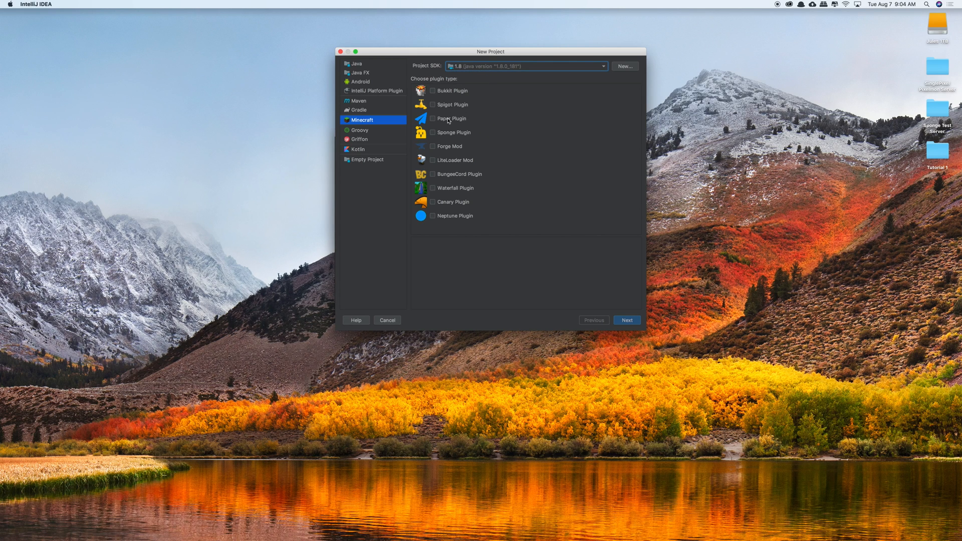
{"action": "mouse_move", "coordinate": [435, 134]}
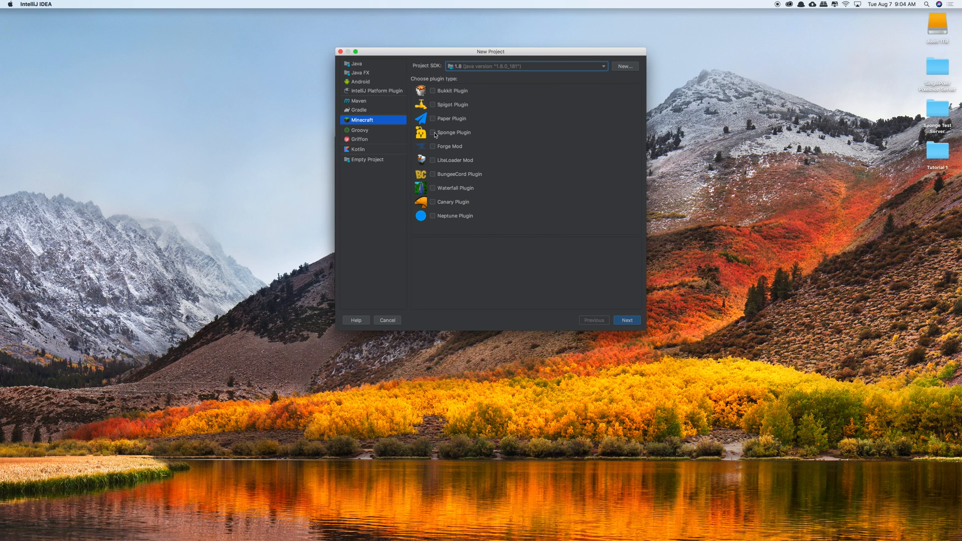
{"action": "left_click", "coordinate": [432, 146]}
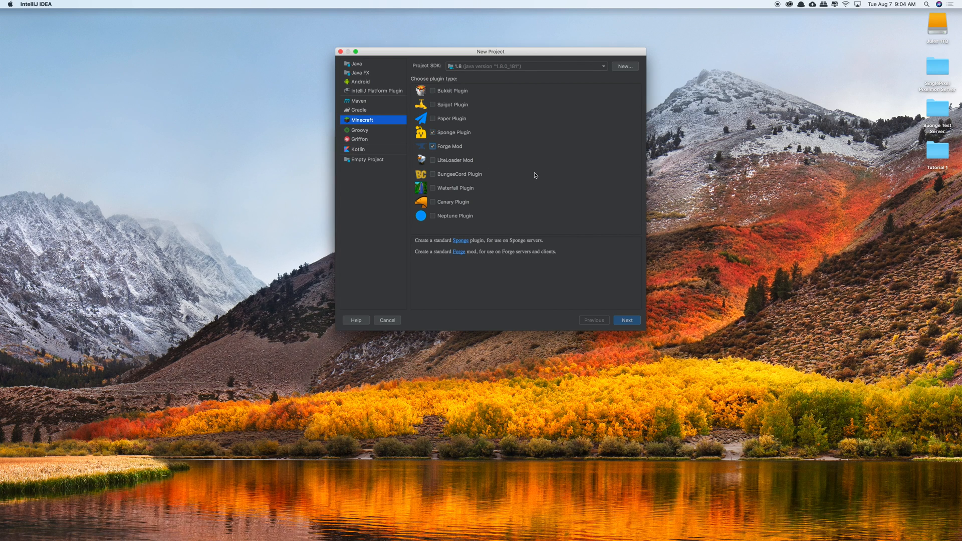
Keep the single plugin using both Sponge and Forge APIs and advance to Build Settings.
{"action": "left_click", "coordinate": [626, 320]}
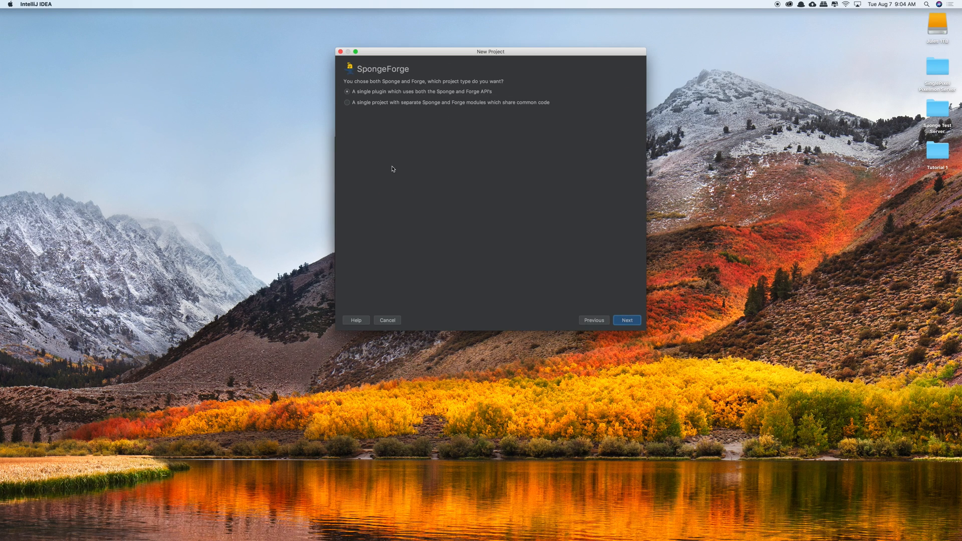
{"action": "mouse_move", "coordinate": [416, 97]}
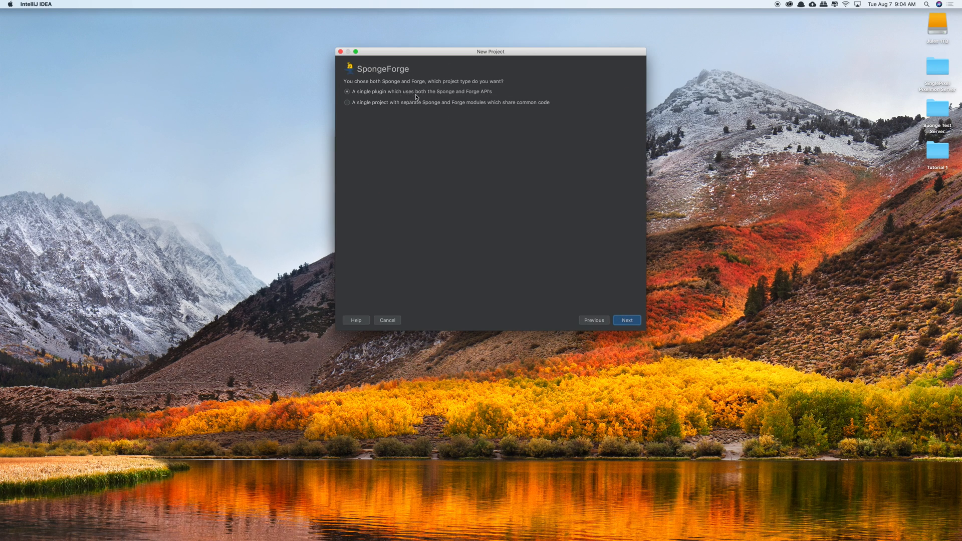
{"action": "mouse_move", "coordinate": [662, 319]}
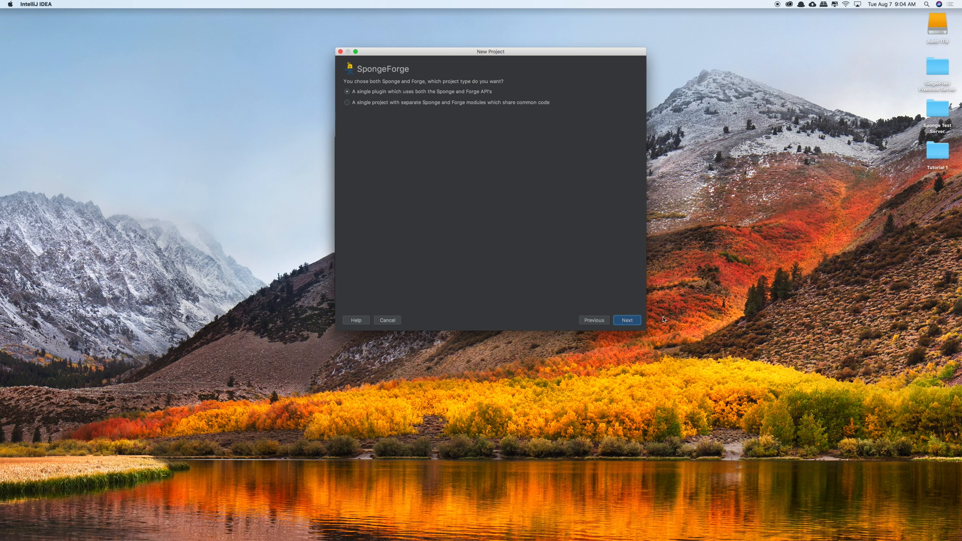
{"action": "left_click", "coordinate": [627, 320]}
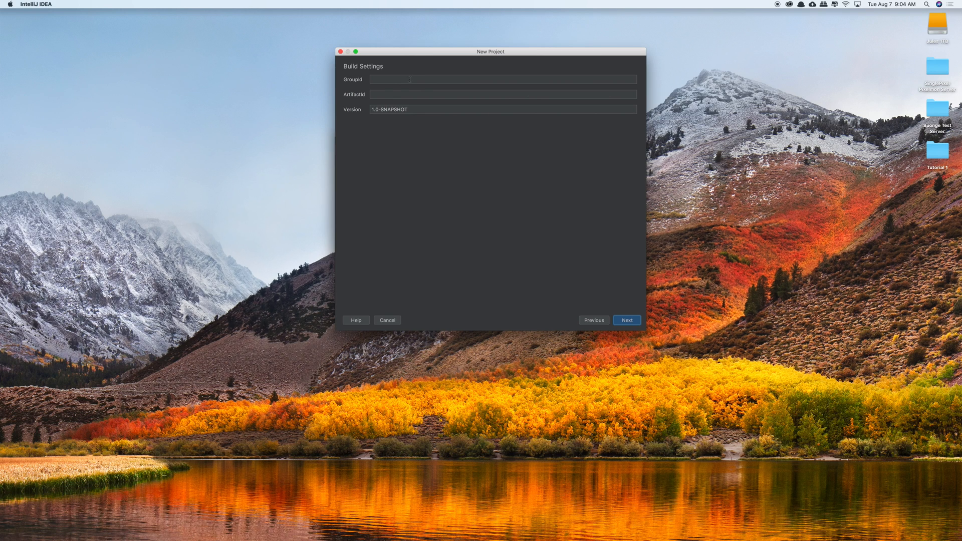
Enter GroupId com.juleslabador and ArtifactId SettingUpSpongeForgeWorkspace.
{"action": "left_click", "coordinate": [503, 79]}
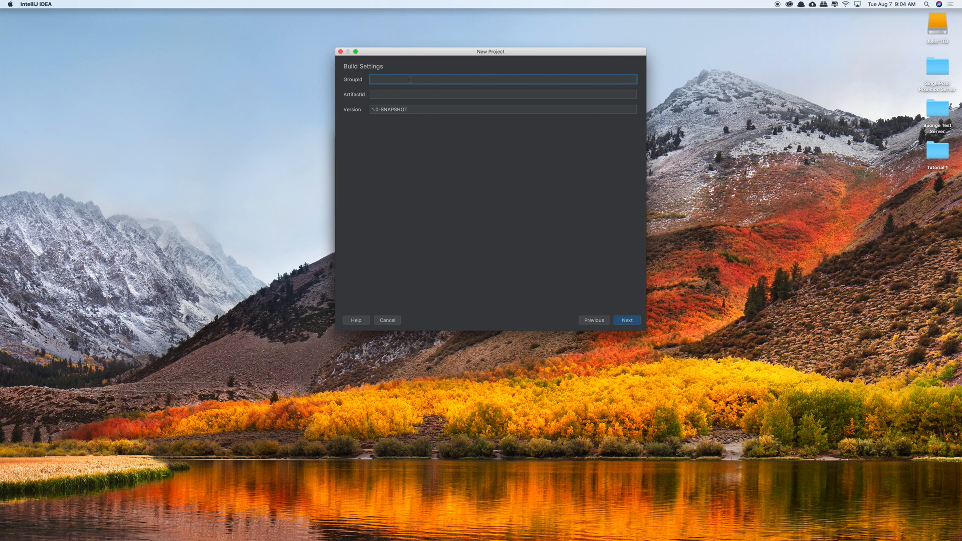
{"action": "mouse_move", "coordinate": [413, 90]}
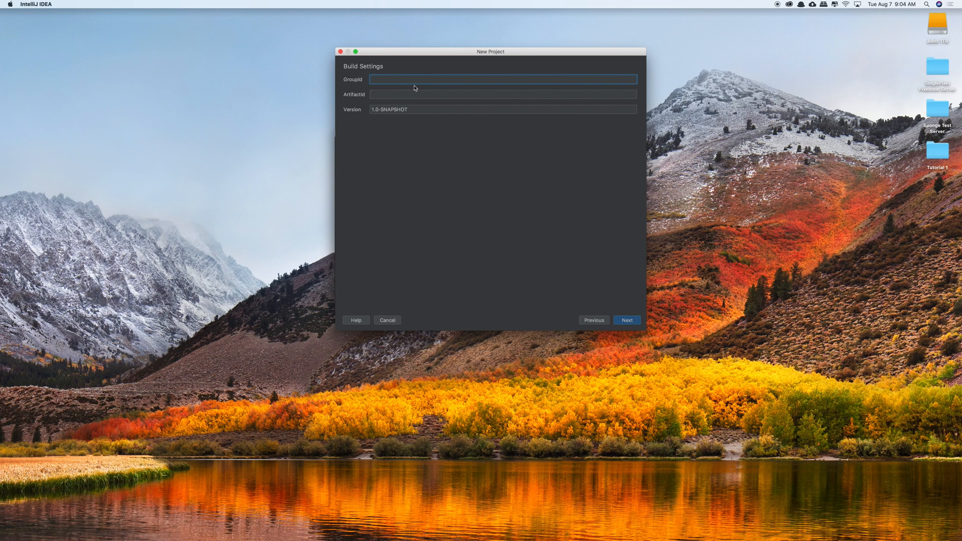
{"action": "type", "text": "com"}
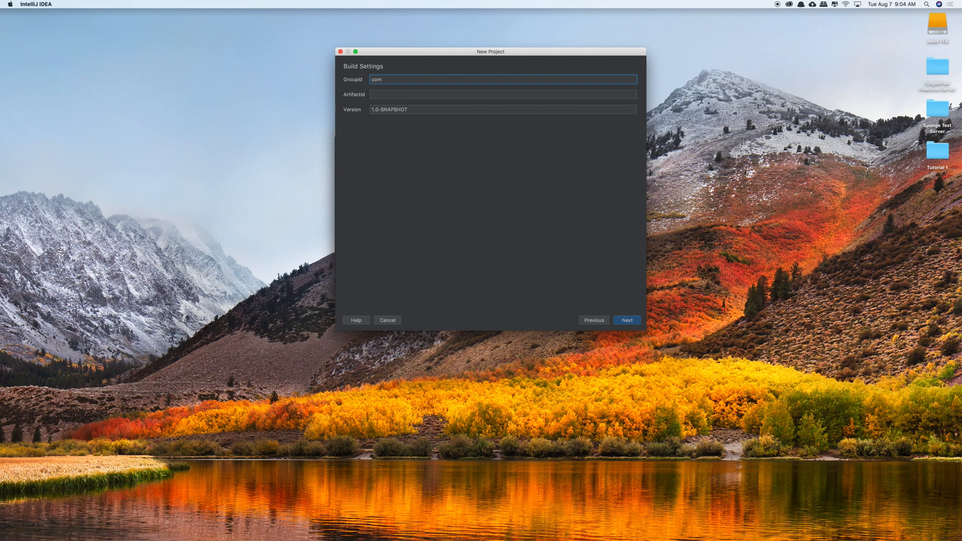
{"action": "type", "text": ".juleslabador"}
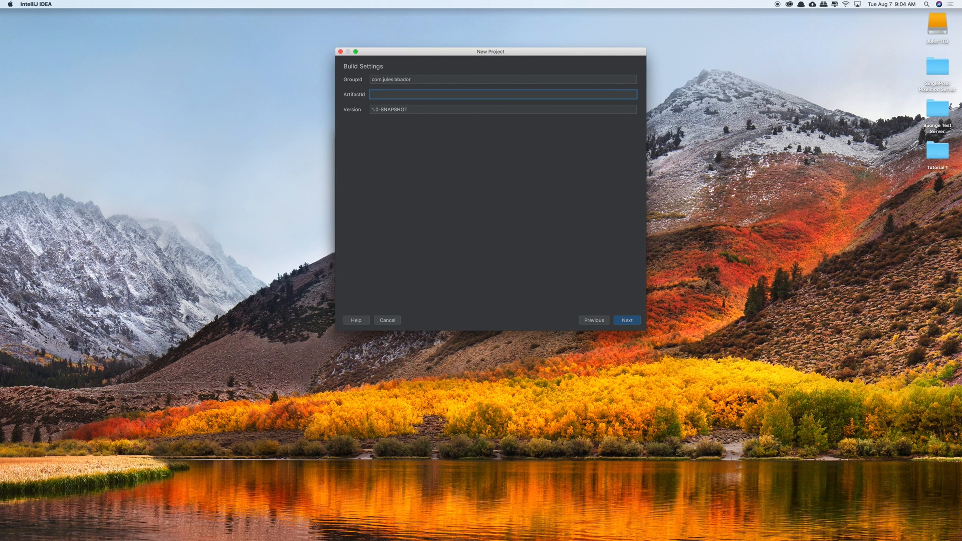
{"action": "type", "text": "S"}
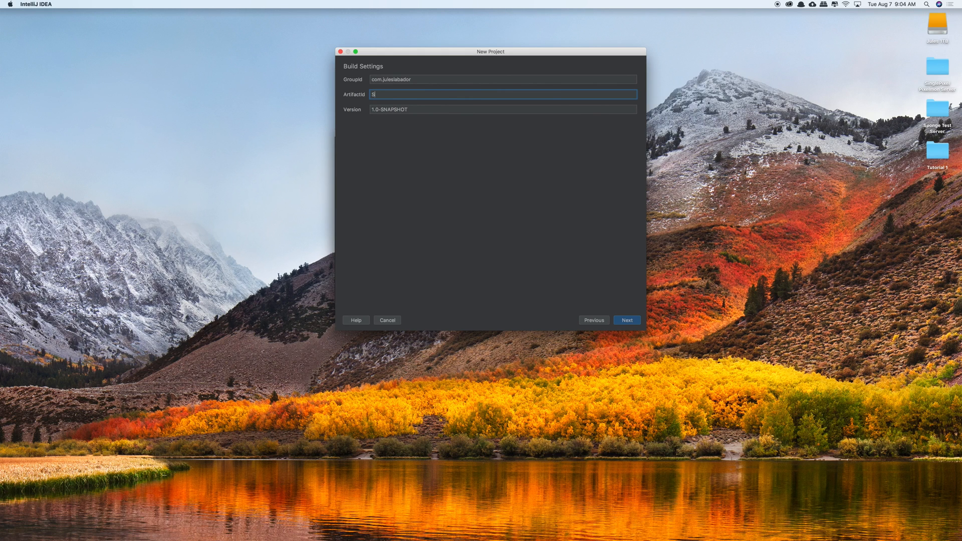
{"action": "type", "text": "ettingUpSpongeP"}
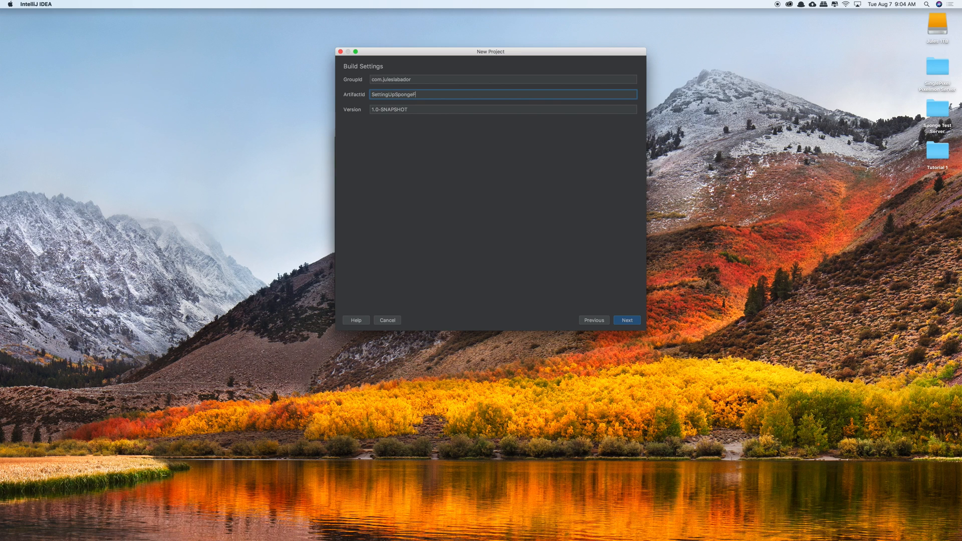
{"action": "type", "text": "orgeWorkspace"}
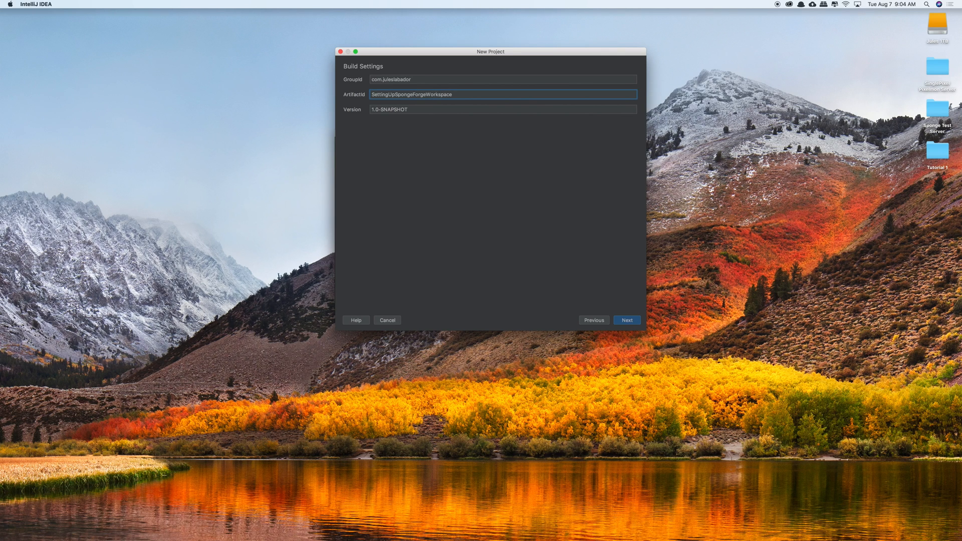
Give the plugin description 'Tutorial for setting up a Sponge Forge Workspace', author and website juleslabador.com.
{"action": "left_click", "coordinate": [626, 320]}
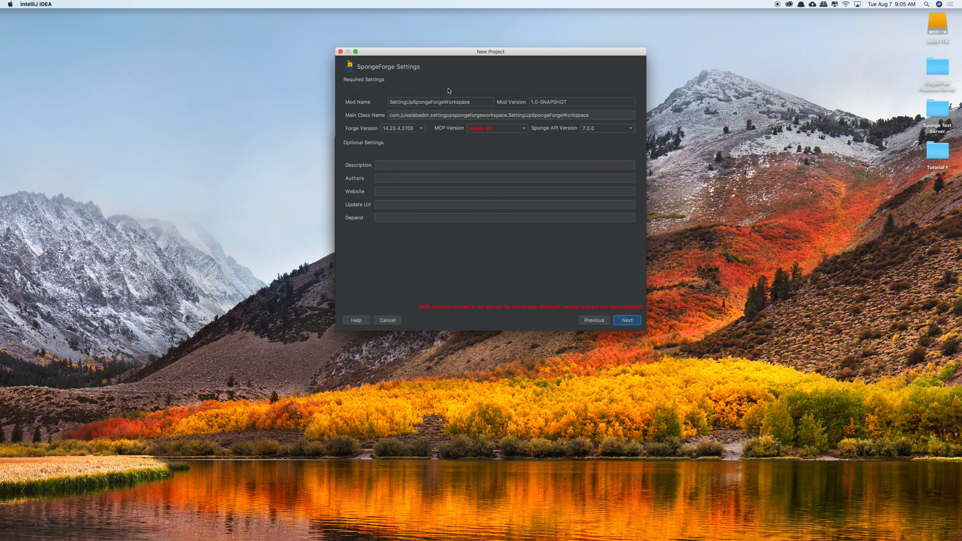
{"action": "mouse_move", "coordinate": [535, 130]}
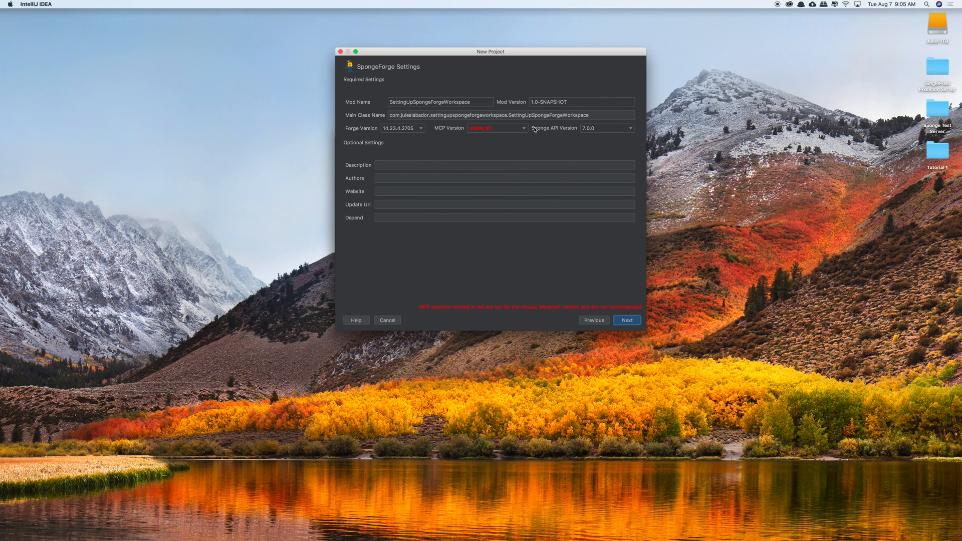
{"action": "mouse_move", "coordinate": [397, 140]}
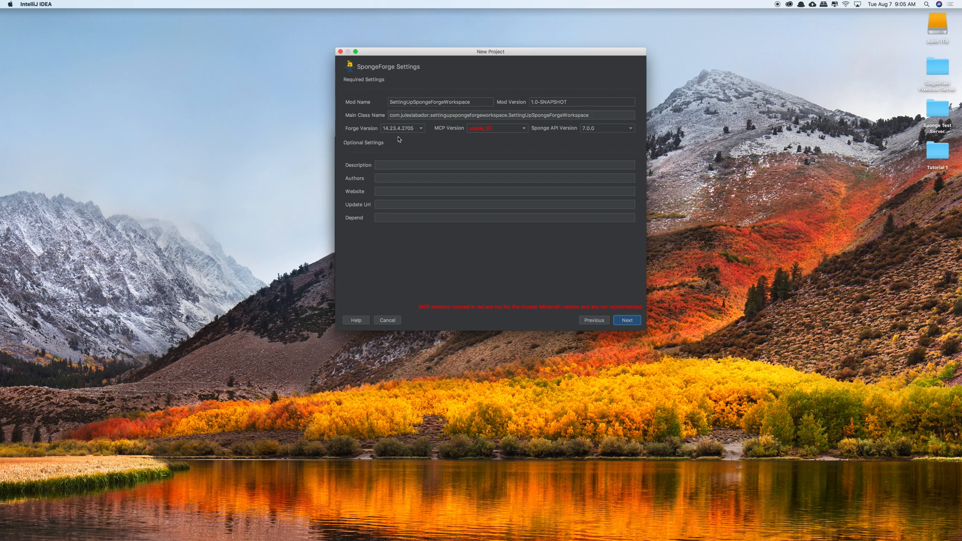
{"action": "mouse_move", "coordinate": [544, 134]}
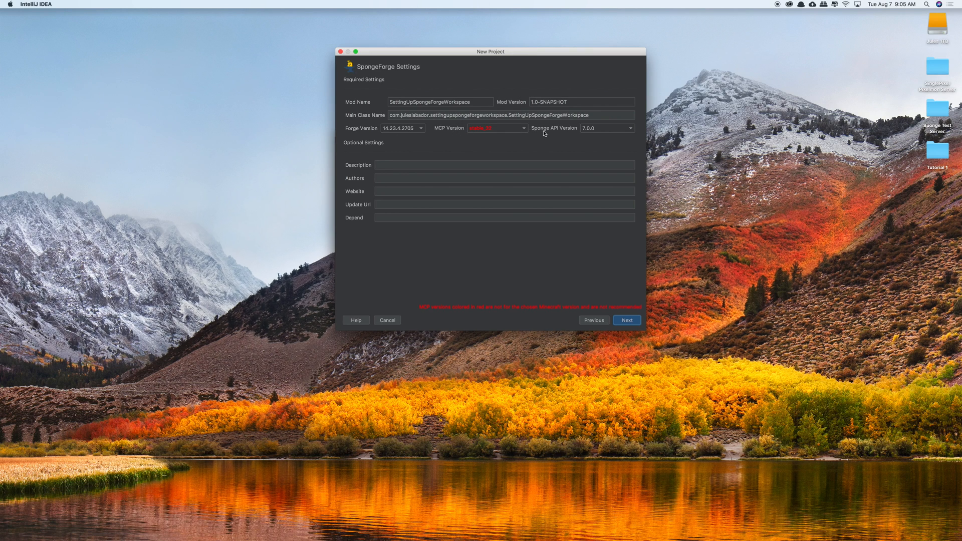
{"action": "mouse_move", "coordinate": [533, 133]}
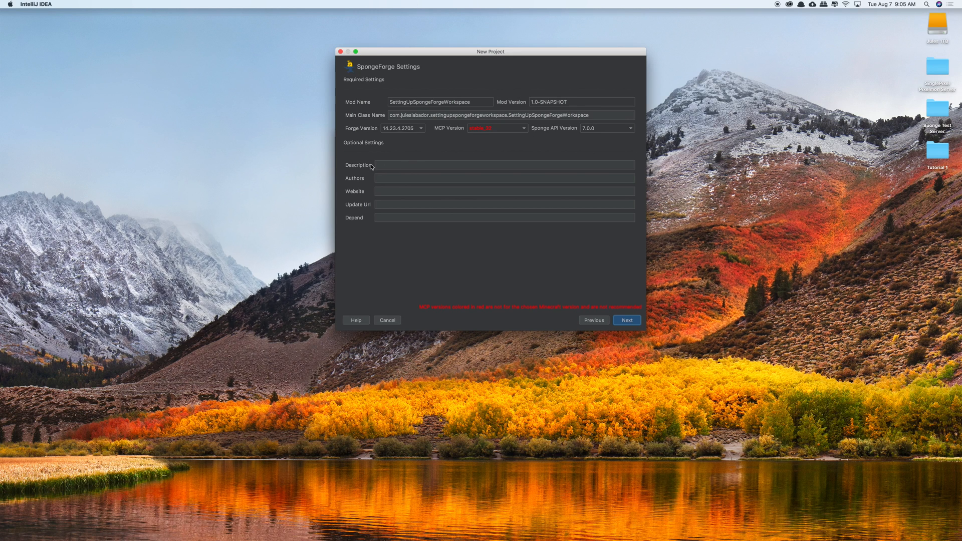
{"action": "mouse_move", "coordinate": [356, 197]}
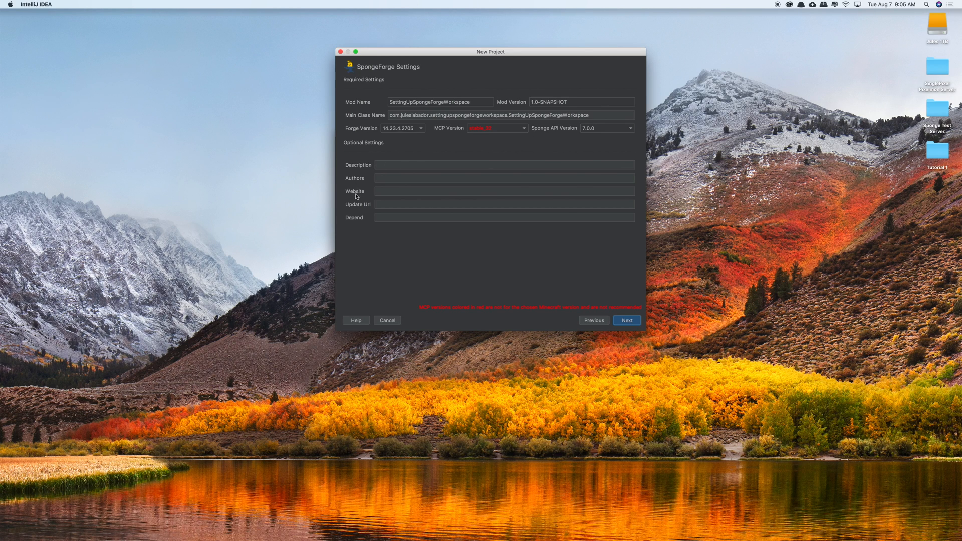
{"action": "left_click", "coordinate": [504, 164]}
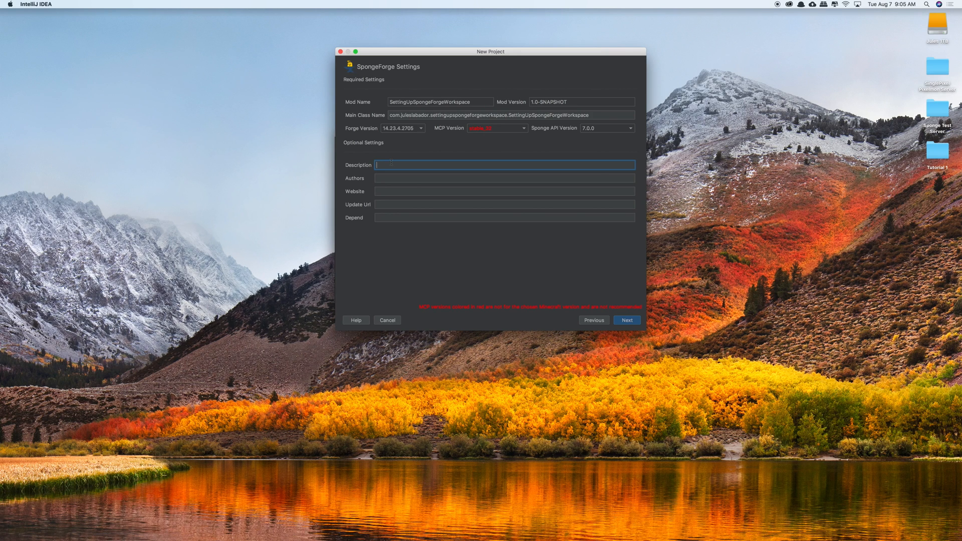
{"action": "type", "text": "Tutorial"}
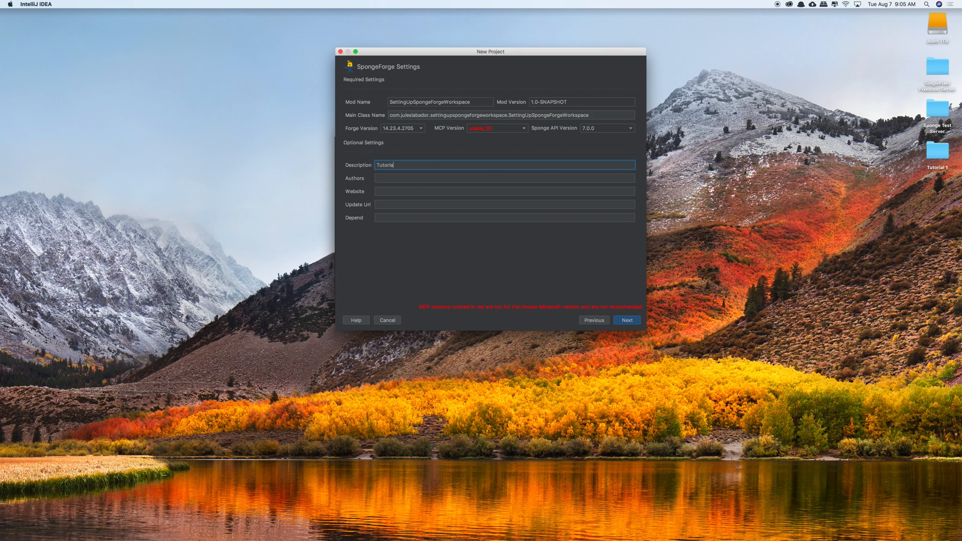
{"action": "type", "text": "for setting up a"}
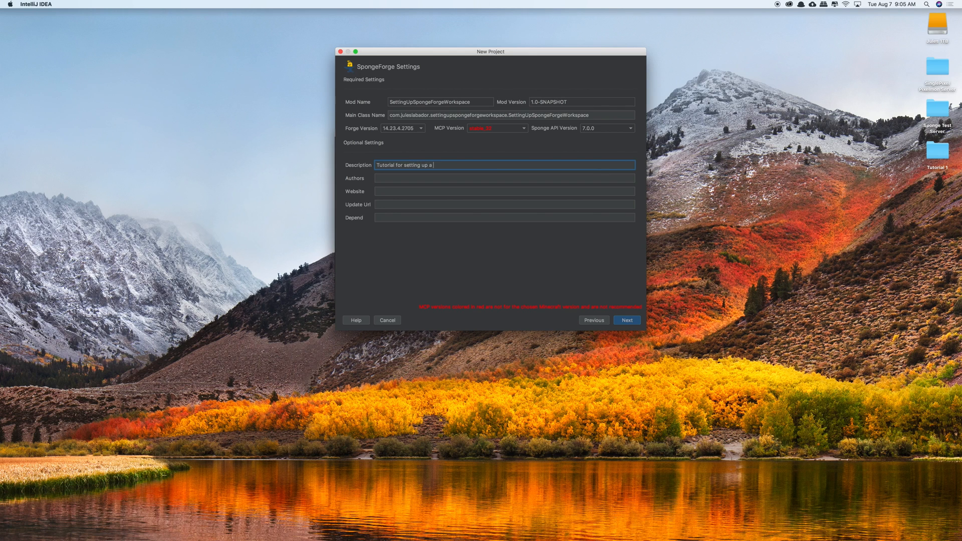
{"action": "type", "text": "Sponge FOr"}
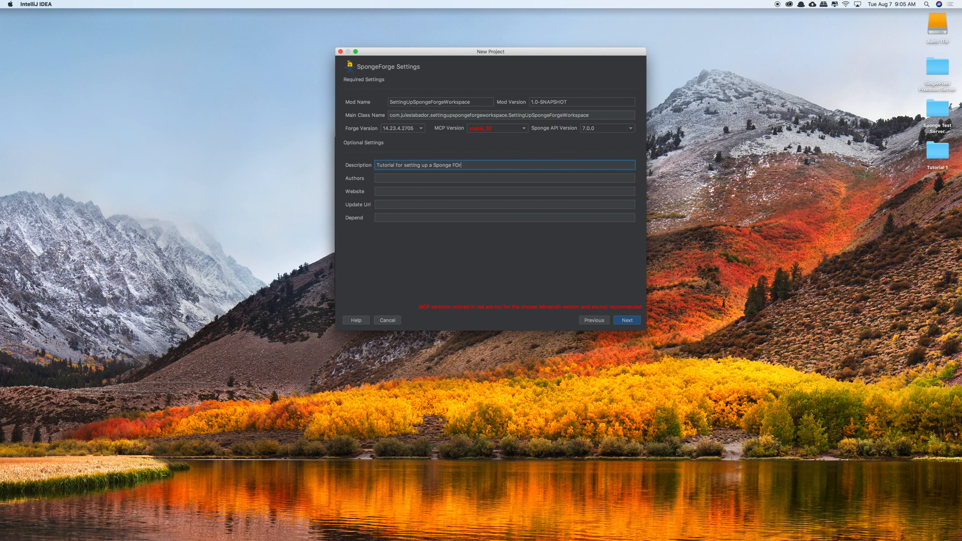
{"action": "type", "text": "rge"}
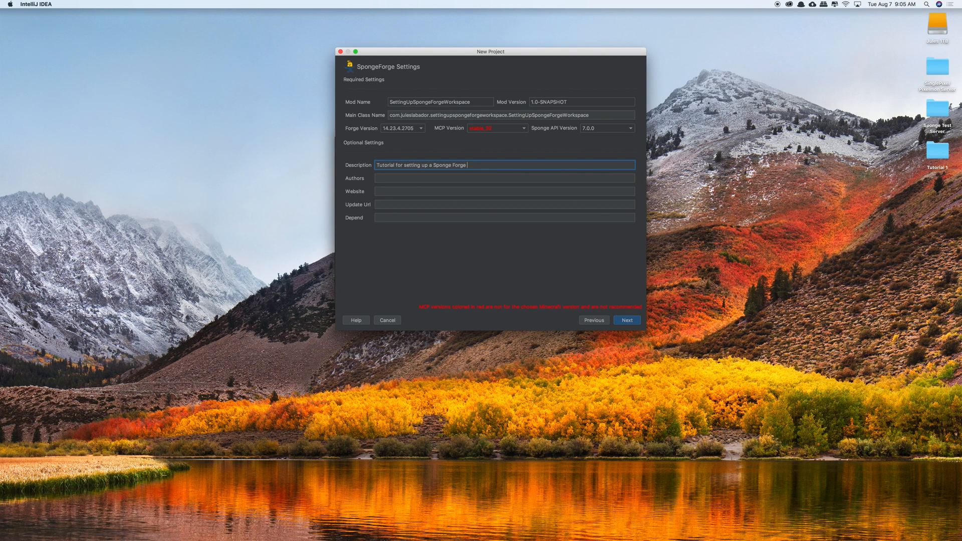
{"action": "type", "text": "JulesLabador"}
{"action": "left_click", "coordinate": [505, 191]}
{"action": "type", "text": "https://ju"}
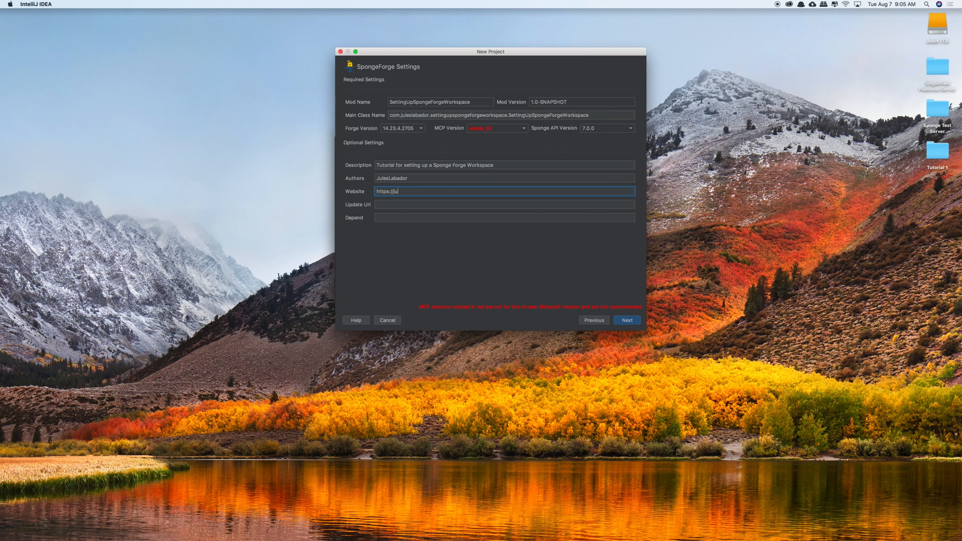
{"action": "type", "text": "leslabador.com"}
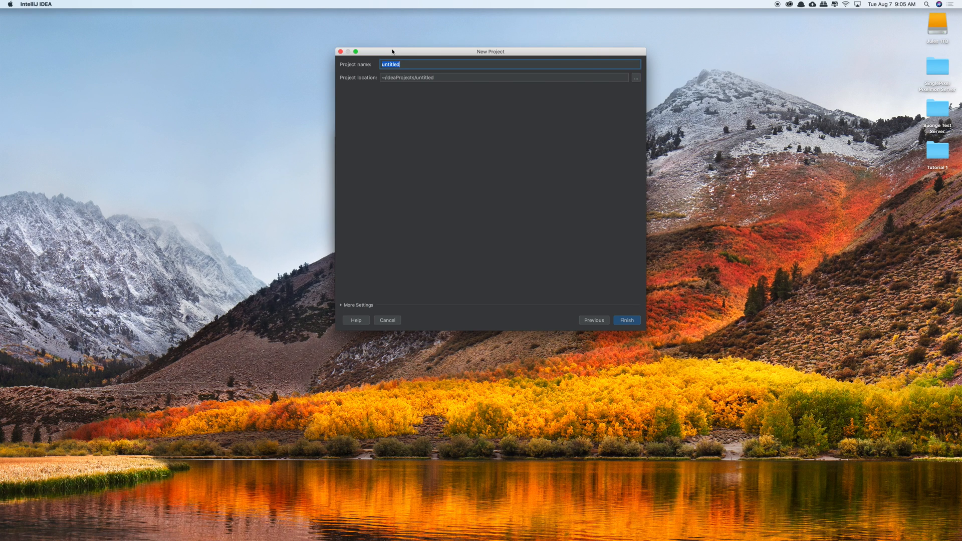
Name the project SpongeForgeWorkspace and finish the wizard.
{"action": "type", "text": "SpongeF"}
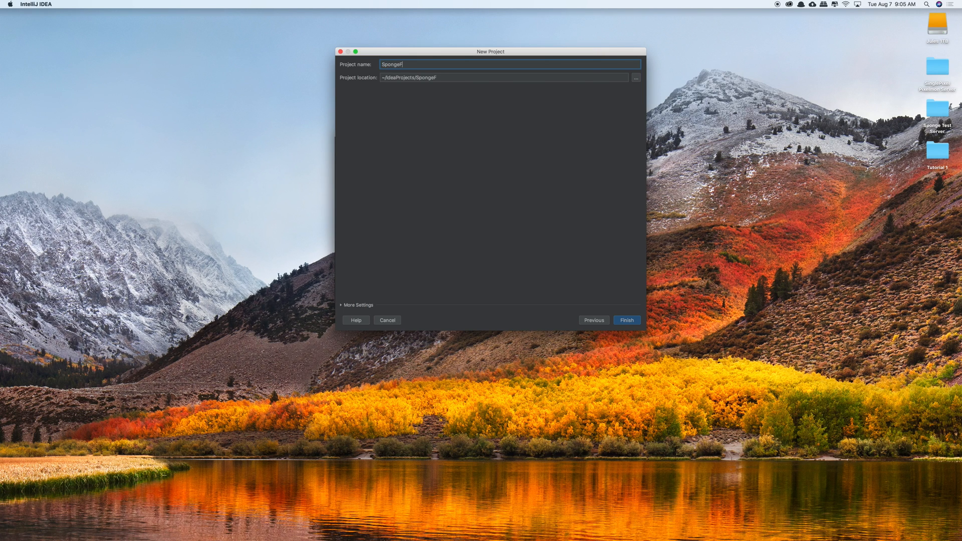
{"action": "left_click", "coordinate": [387, 320]}
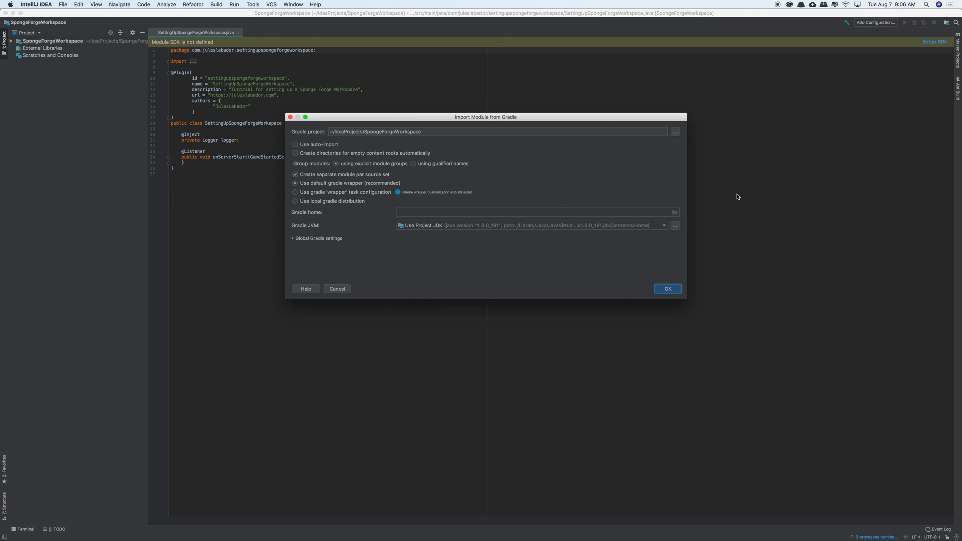
{"action": "mouse_move", "coordinate": [336, 91]}
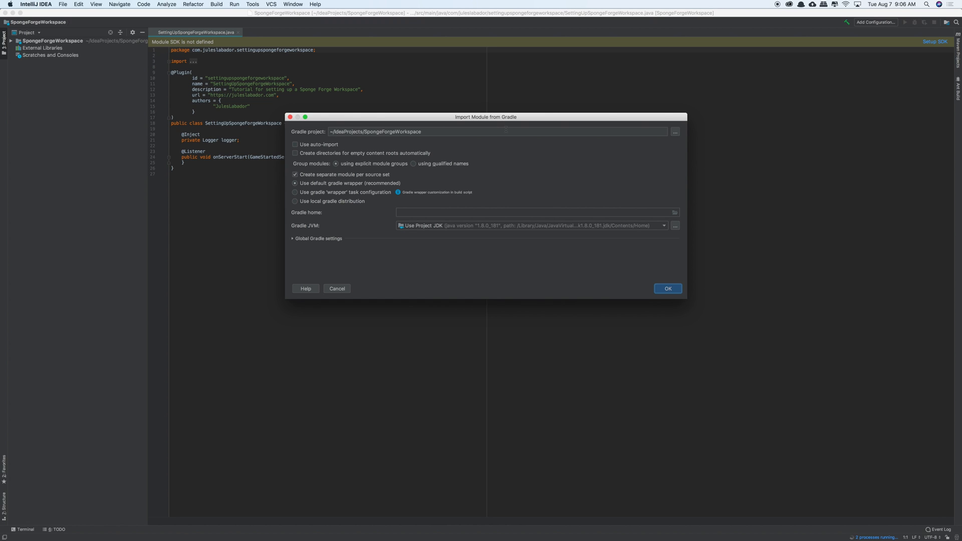
{"action": "mouse_move", "coordinate": [300, 147]}
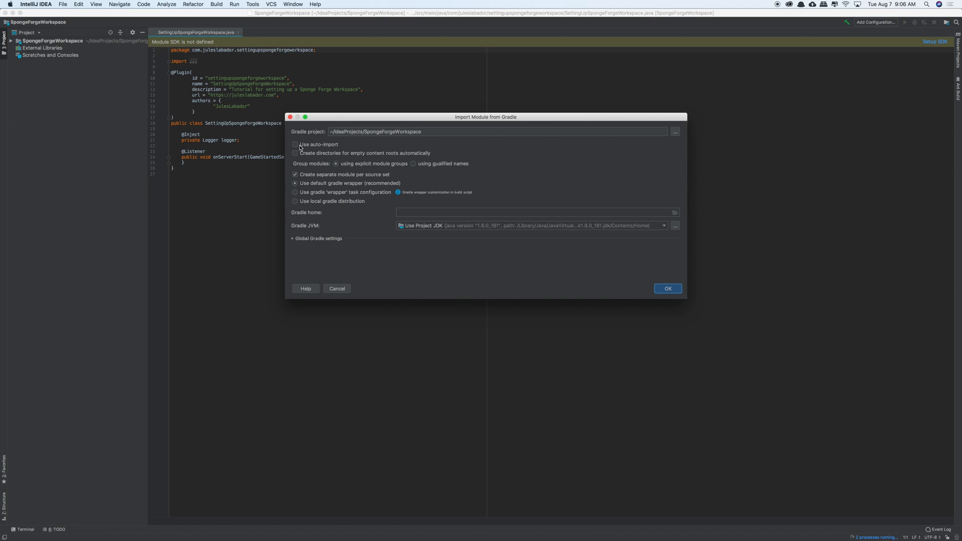
Enable Gradle auto-import and set the Gradle JVM to Java 1.8.
{"action": "left_click", "coordinate": [294, 145]}
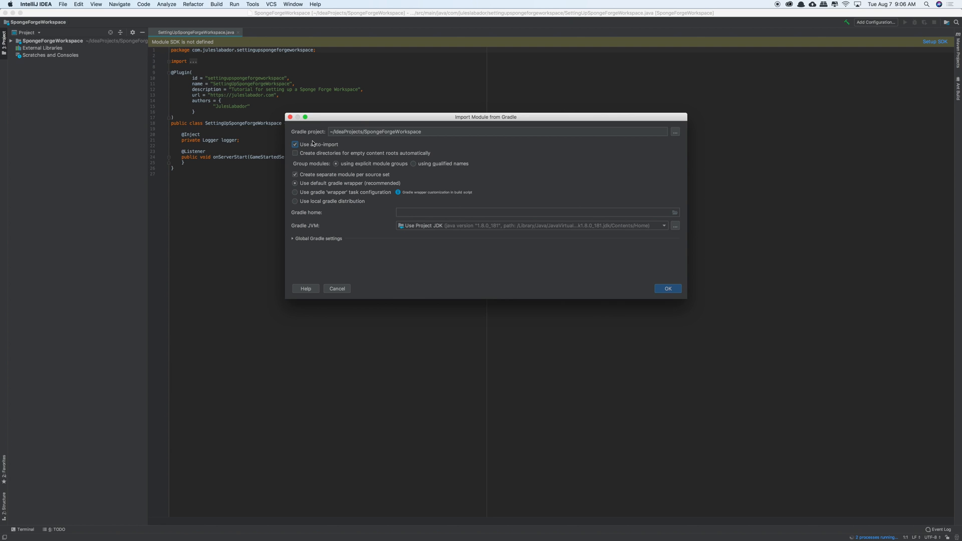
{"action": "mouse_move", "coordinate": [299, 144]}
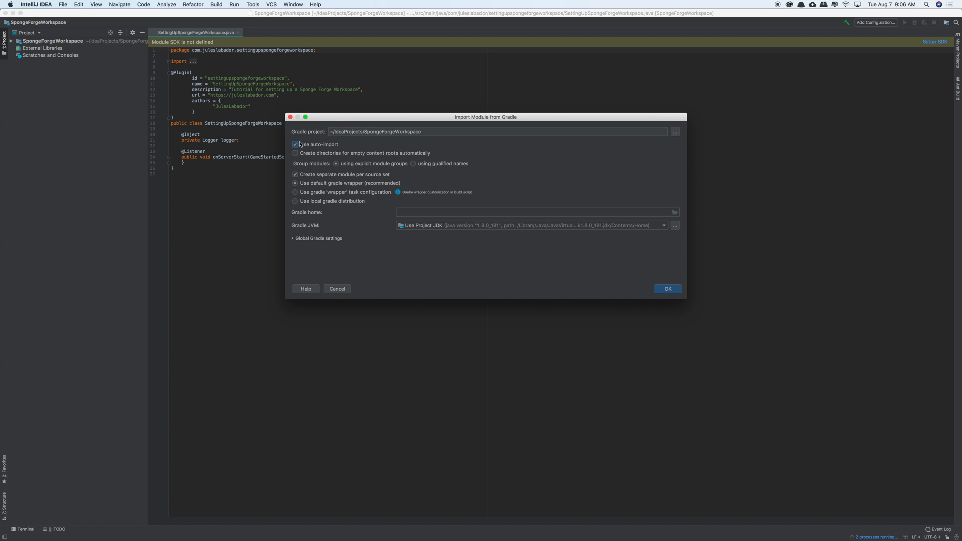
{"action": "mouse_move", "coordinate": [502, 232]}
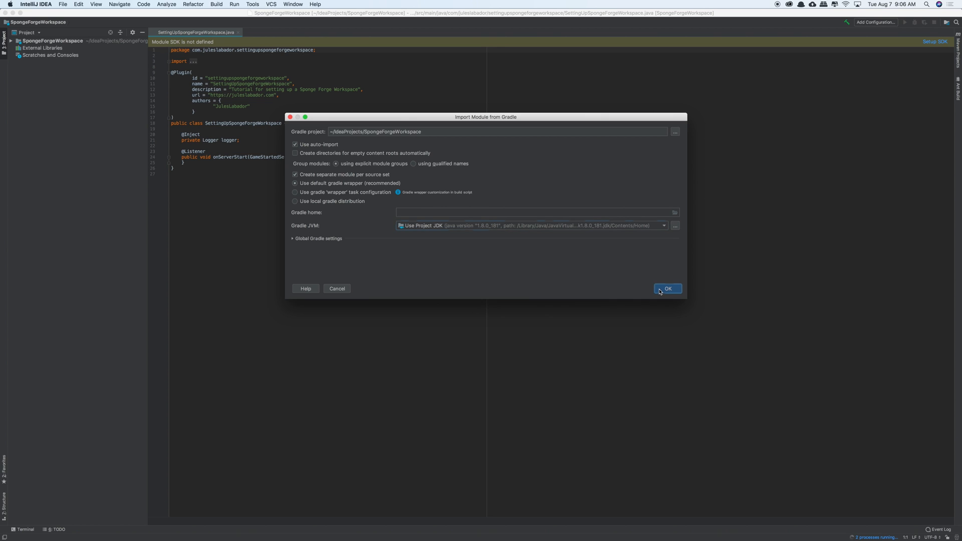
{"action": "mouse_move", "coordinate": [469, 225]}
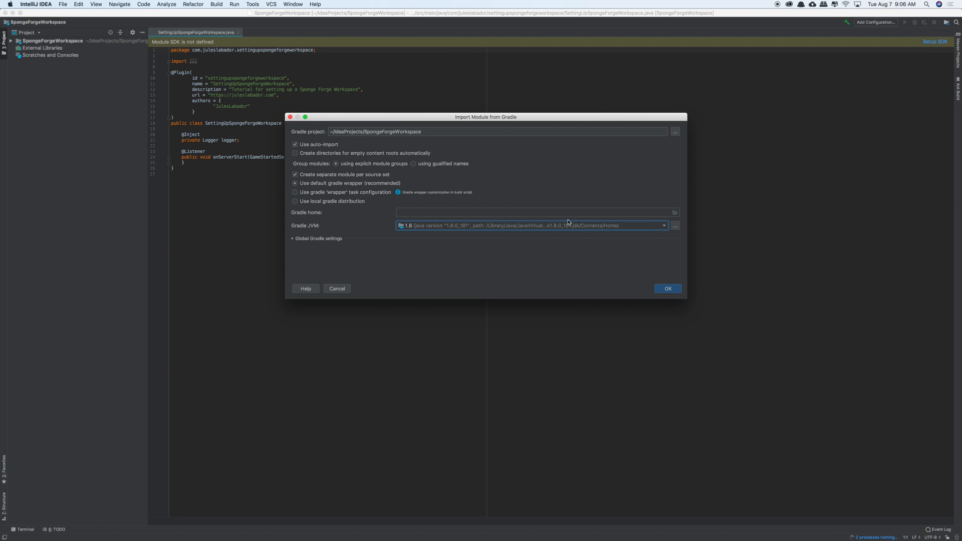
{"action": "left_click", "coordinate": [663, 225]}
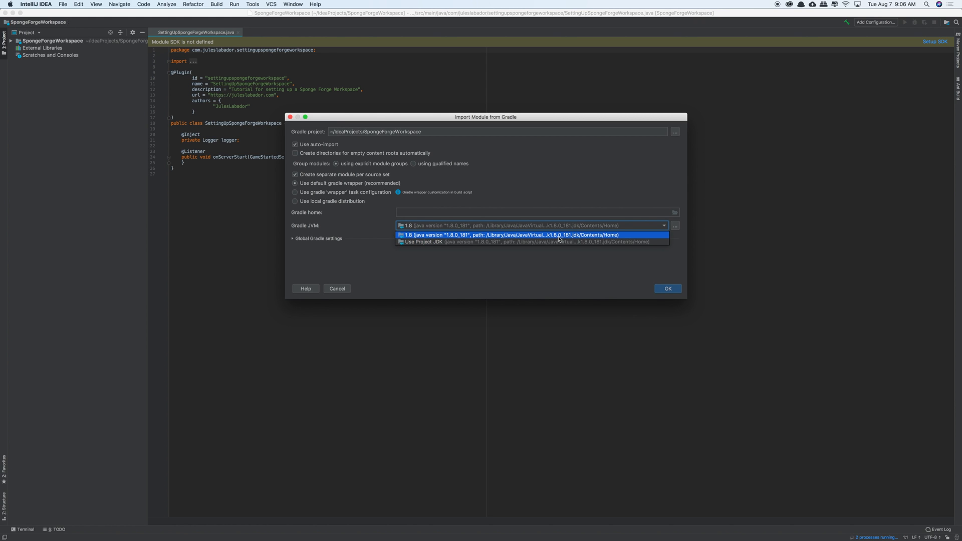
{"action": "left_click", "coordinate": [667, 288]}
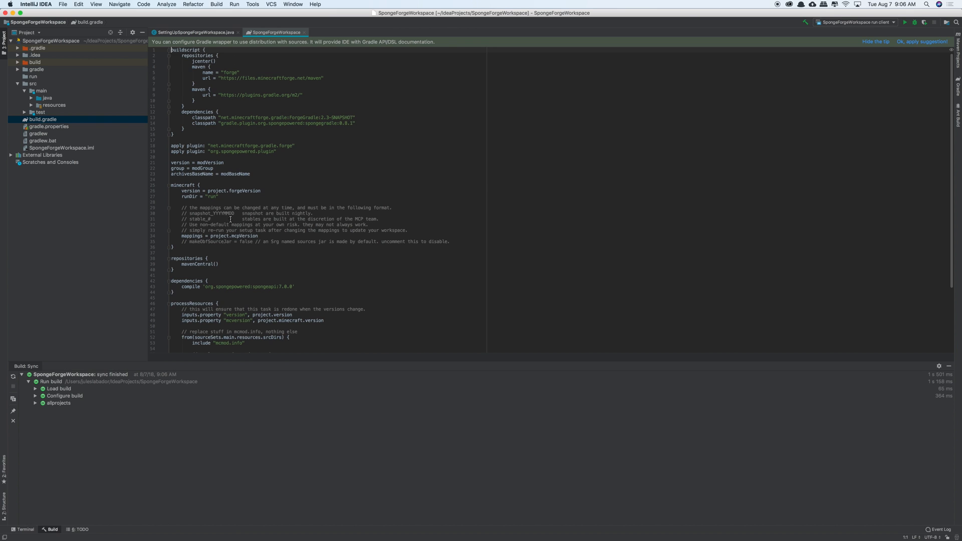
Switch back to the SettingUpSpongeForgeWorkspace.java editor tab.
{"action": "left_click", "coordinate": [195, 32]}
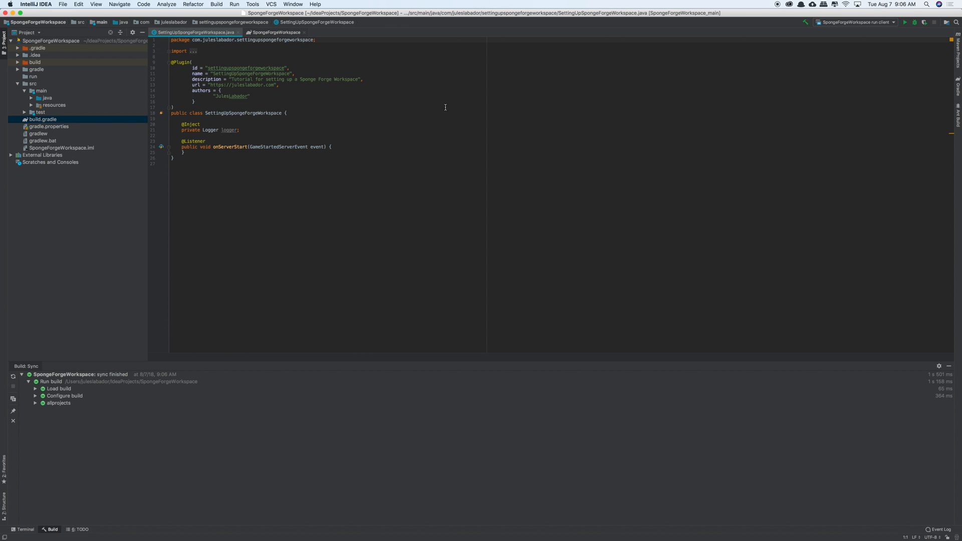